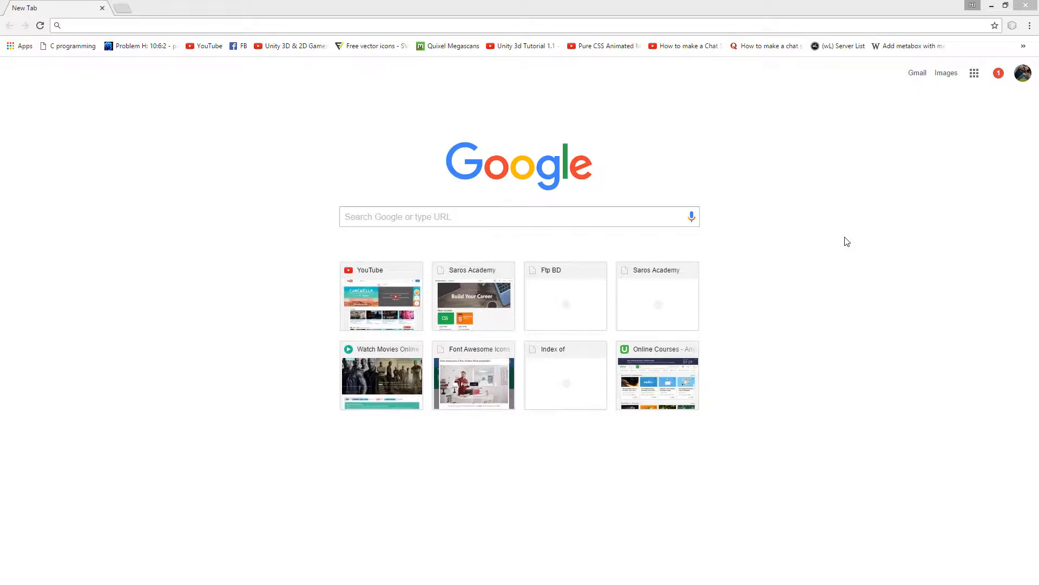
pyautogui.moveTo(764, 165)
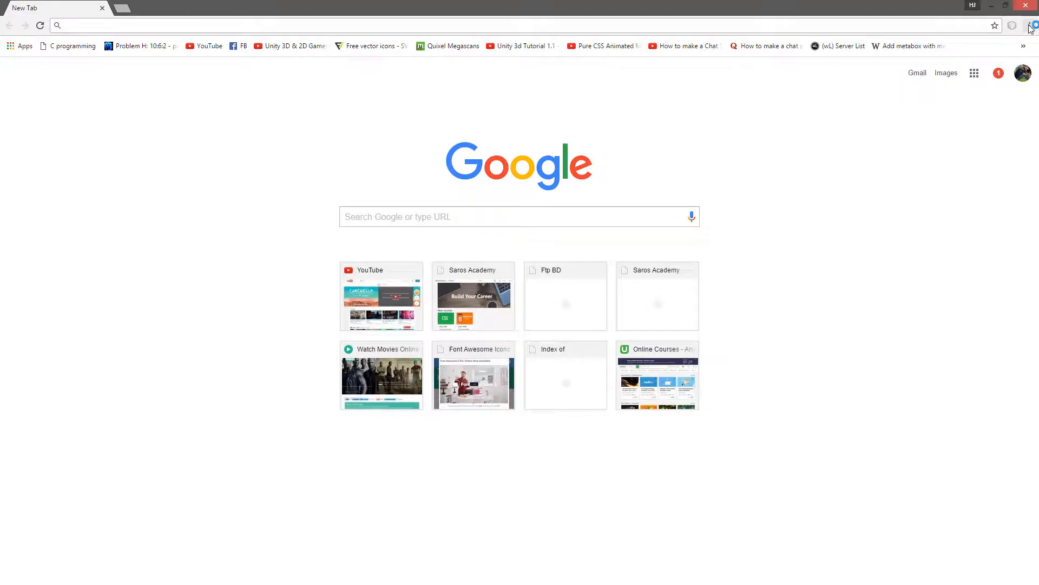
# - Go from Chrome Settings to the Extensions page and on to the Chrome Web Store
pyautogui.click(1030, 25)
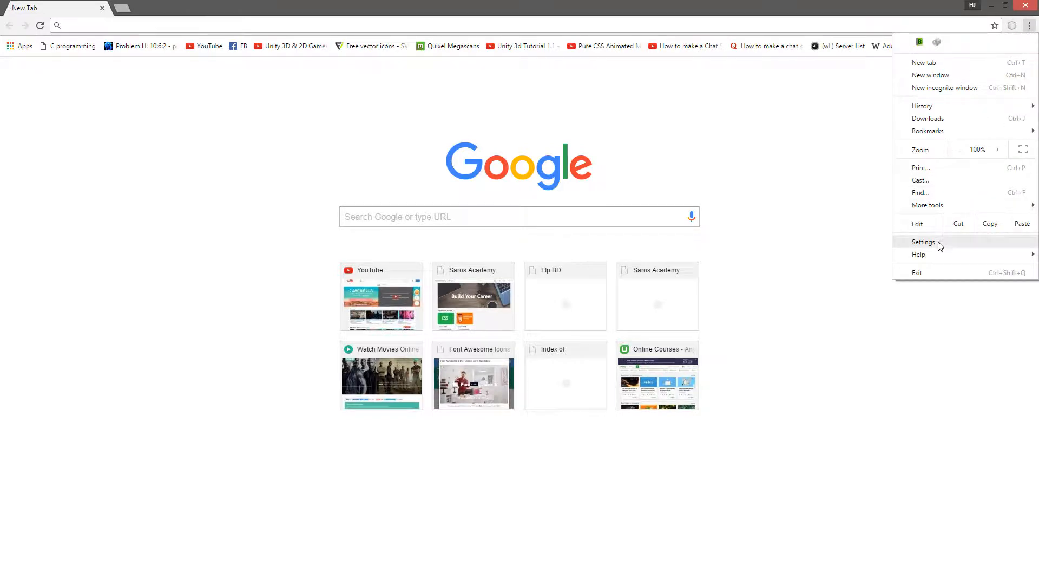
pyautogui.click(924, 242)
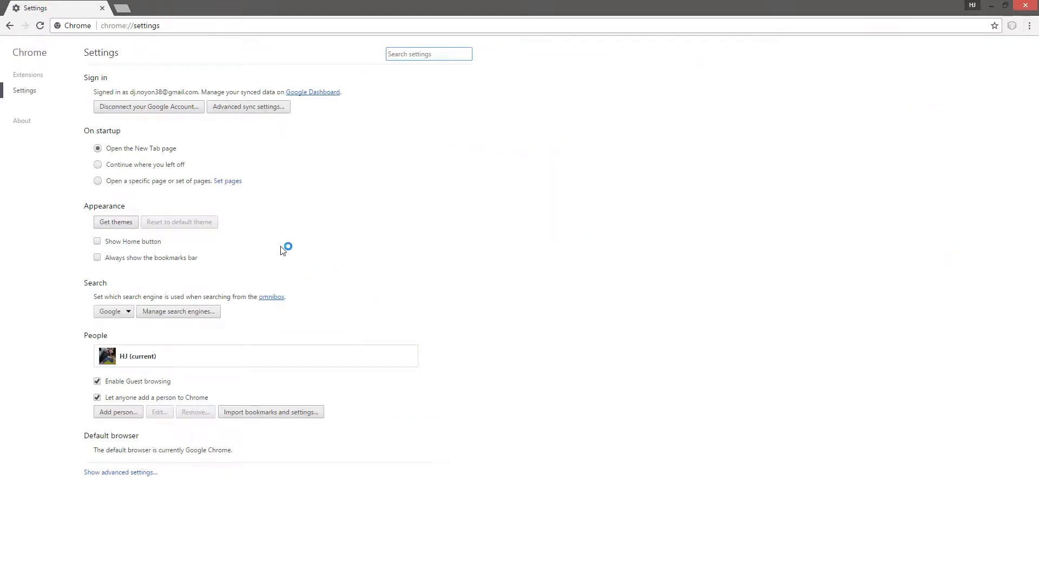
pyautogui.moveTo(419, 139)
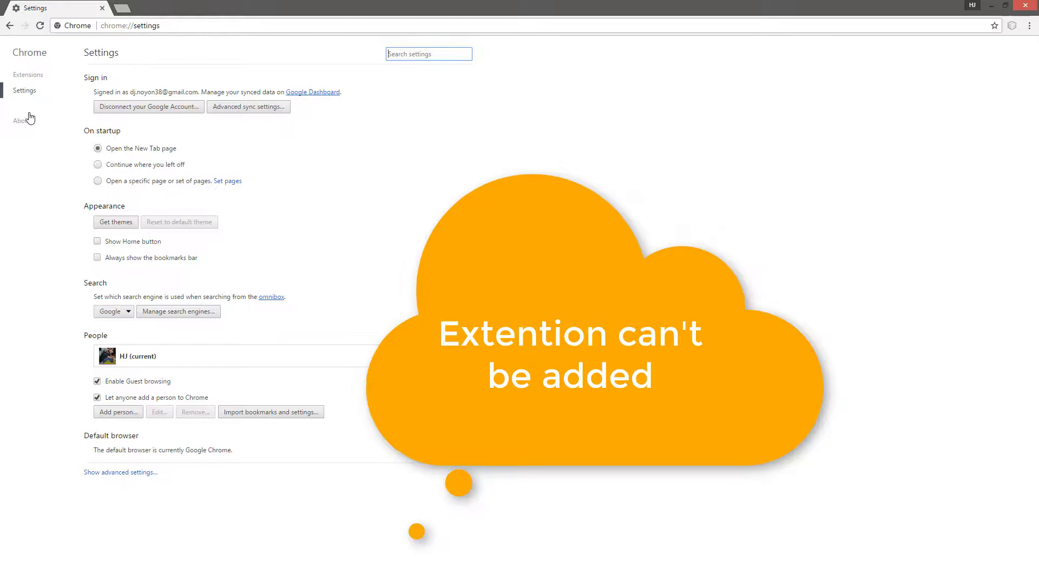
pyautogui.click(27, 74)
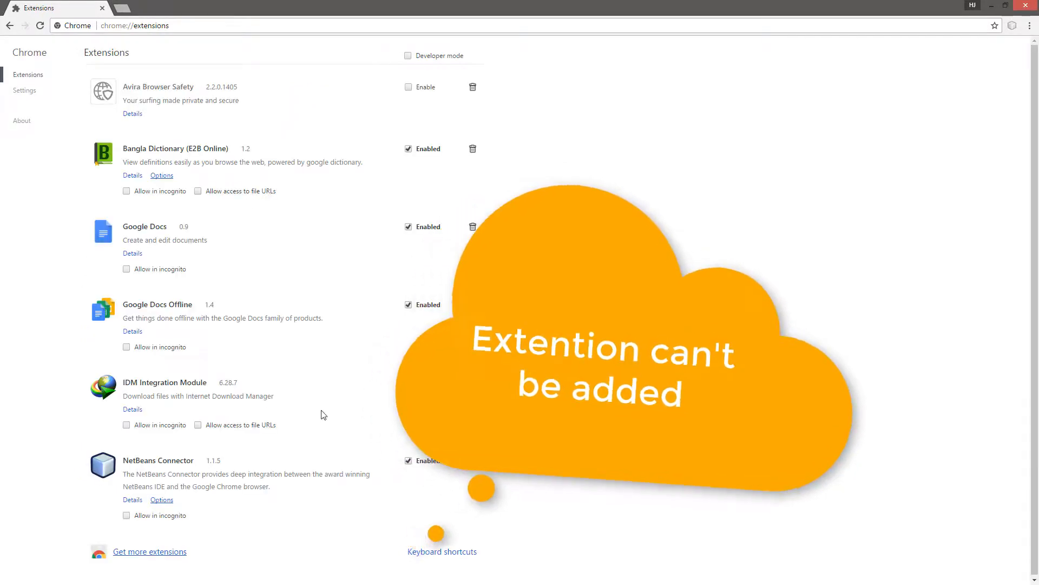
pyautogui.click(150, 551)
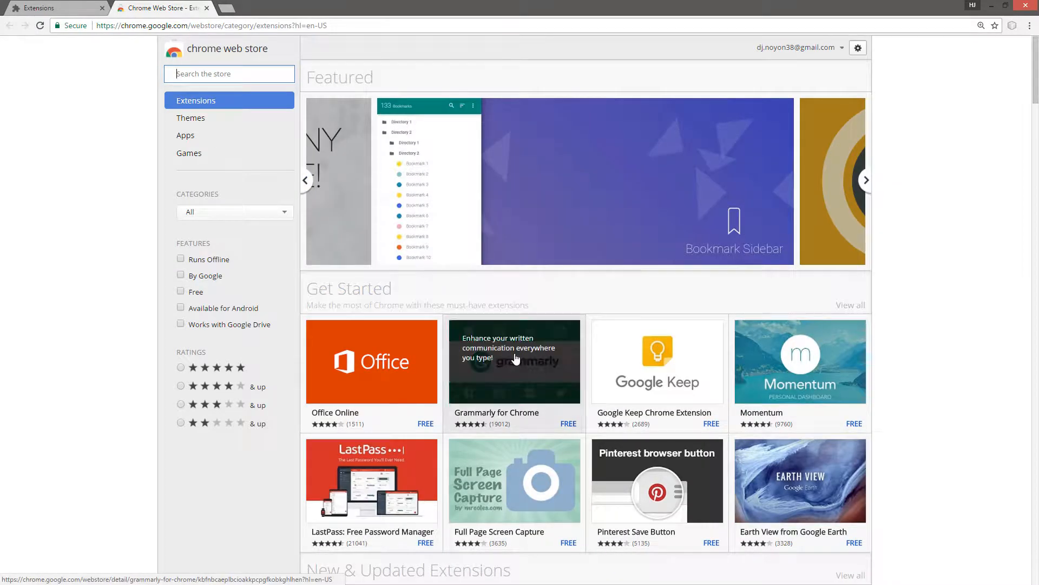
# - Try adding Grammarly for Chrome from the Web Store, ending in a 'Download interrupted' error
pyautogui.click(514, 361)
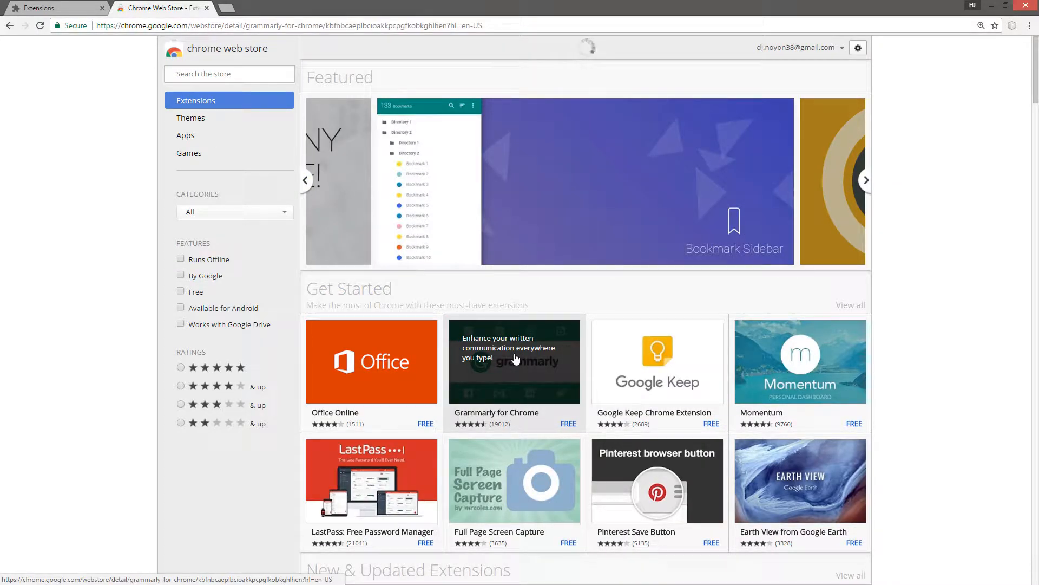
pyautogui.click(513, 361)
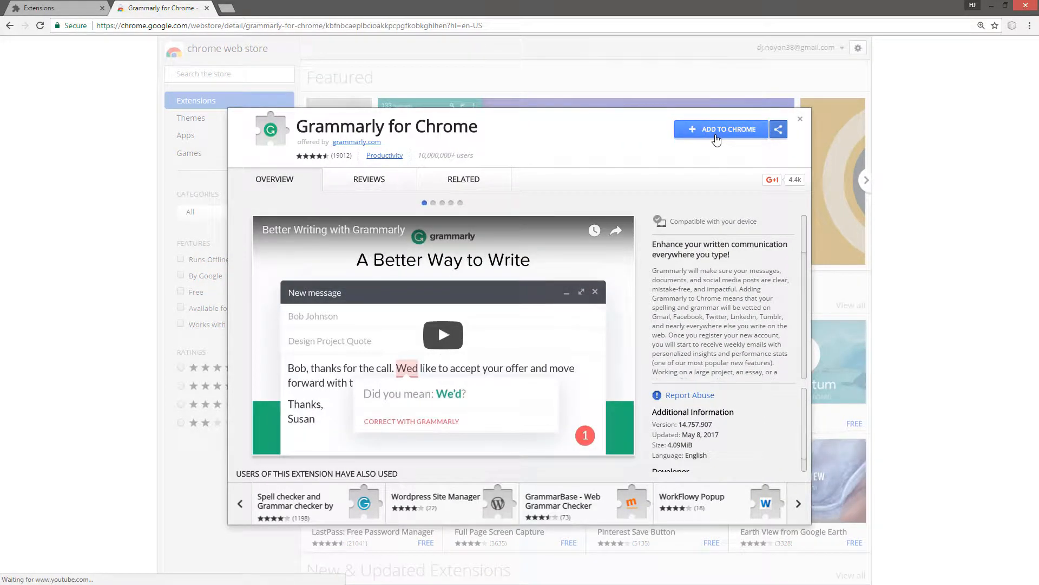
pyautogui.click(720, 129)
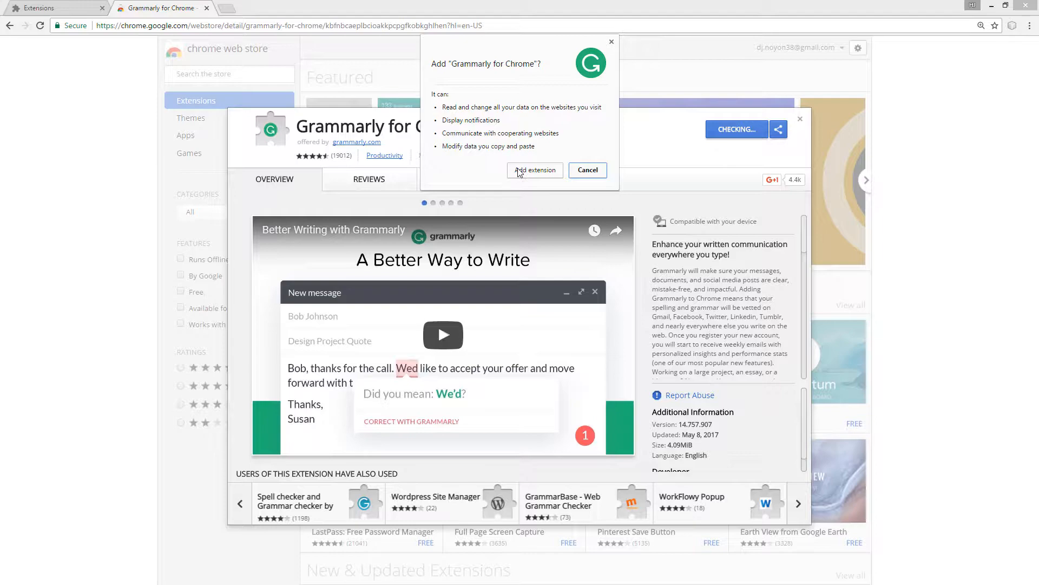
pyautogui.click(535, 169)
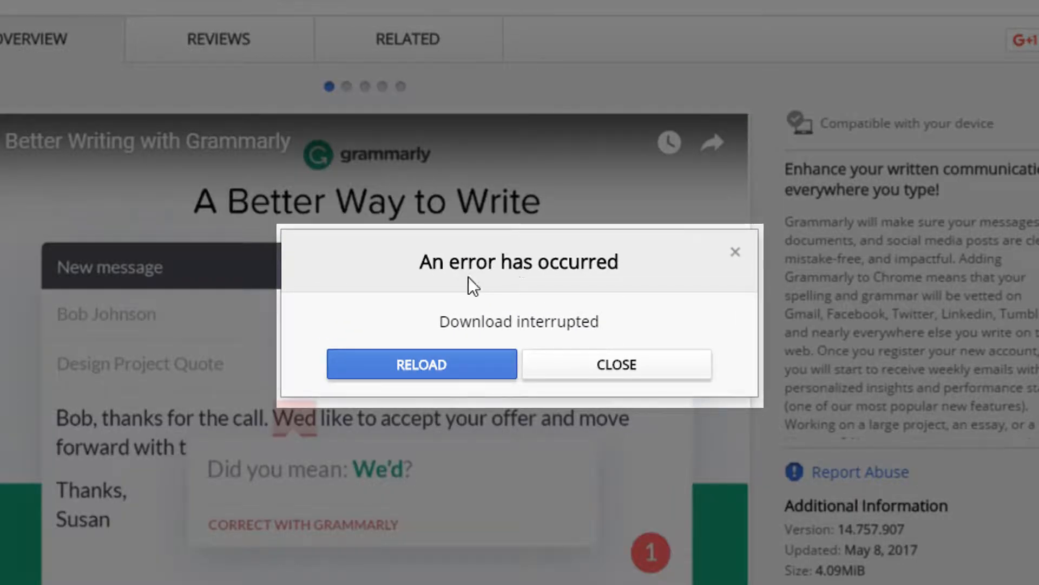
pyautogui.moveTo(455, 274)
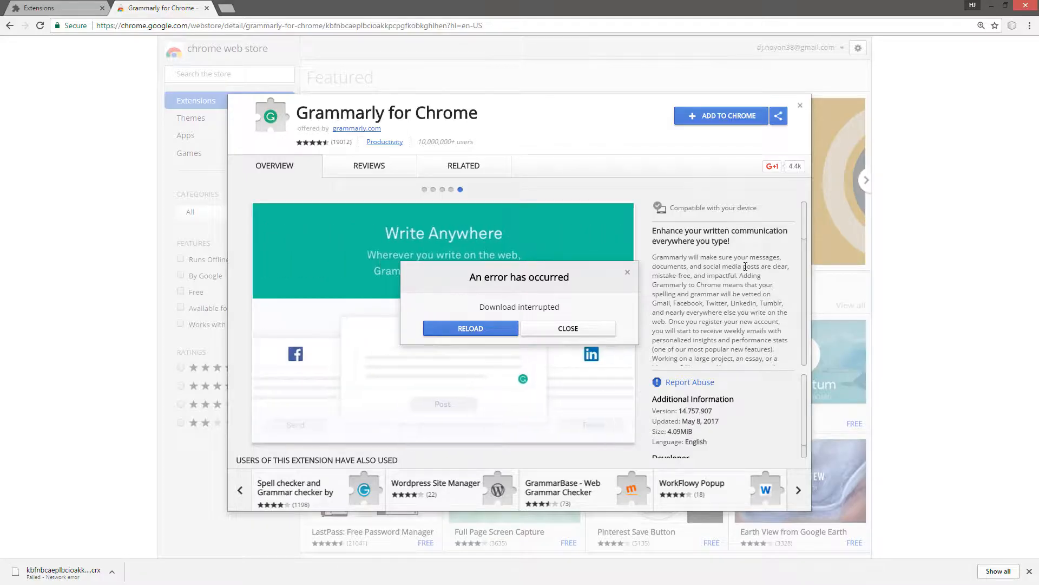
pyautogui.moveTo(947, 531)
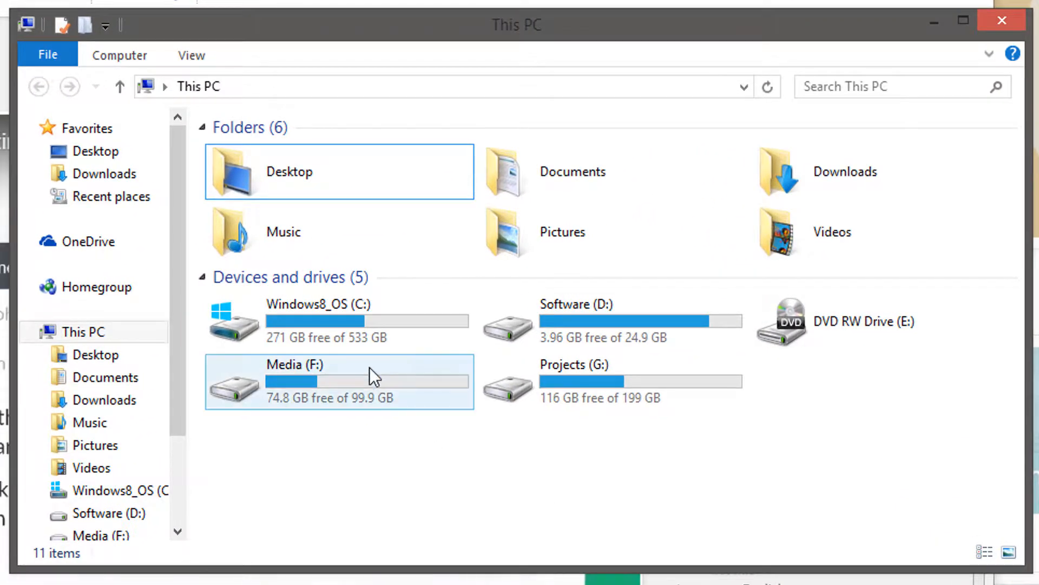
pyautogui.moveTo(381, 332)
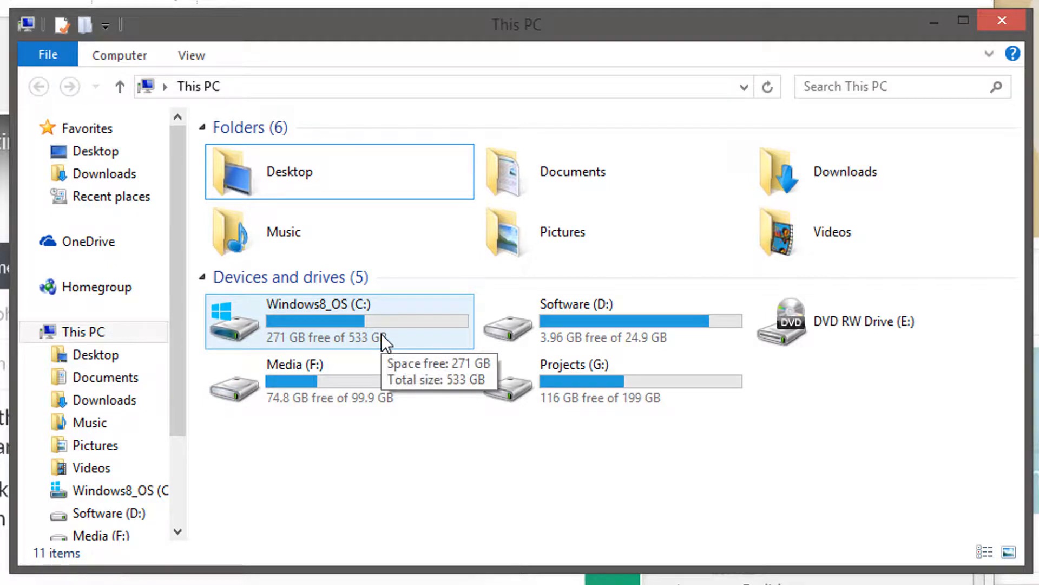
# - Browse File Explorer from the C: drive into Windows\System32
pyautogui.doubleClick(308, 322)
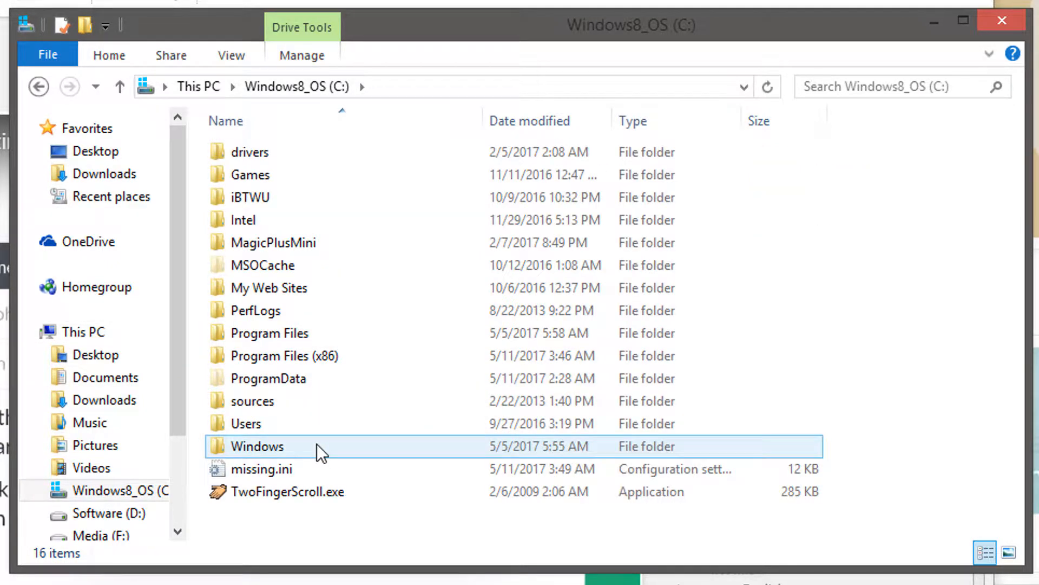
pyautogui.doubleClick(257, 446)
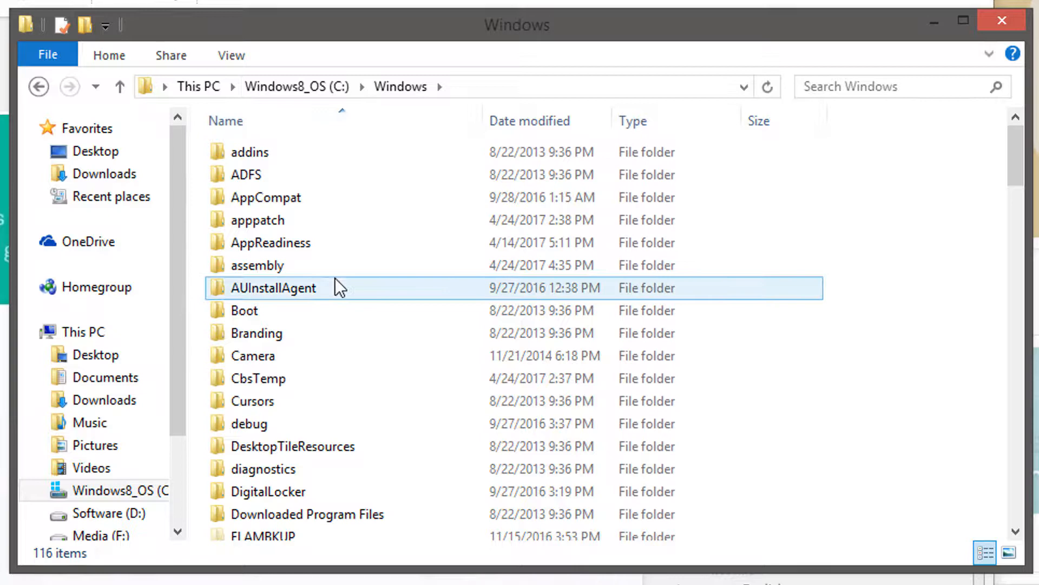
pyautogui.click(256, 333)
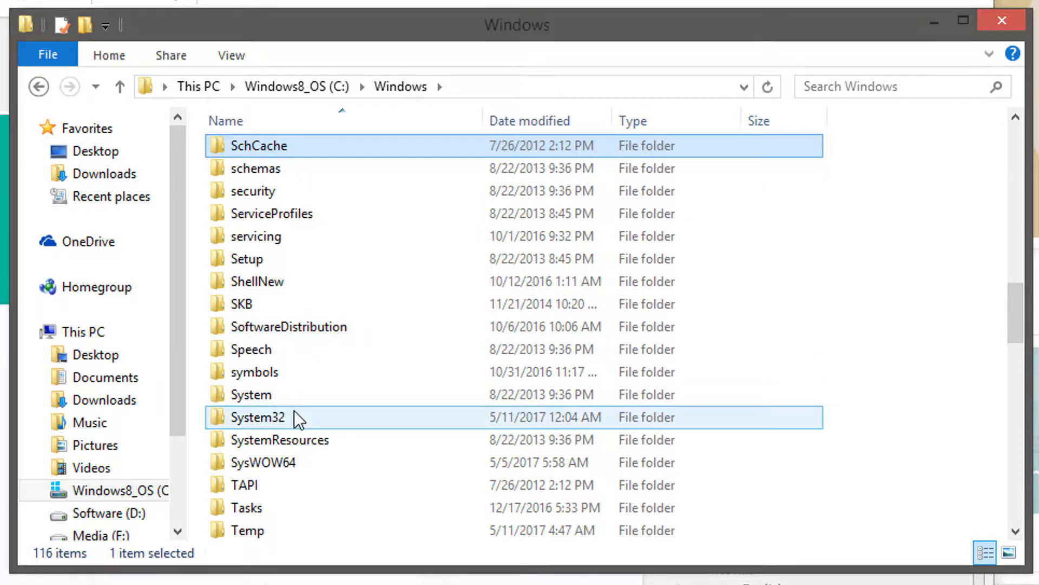
pyautogui.doubleClick(257, 417)
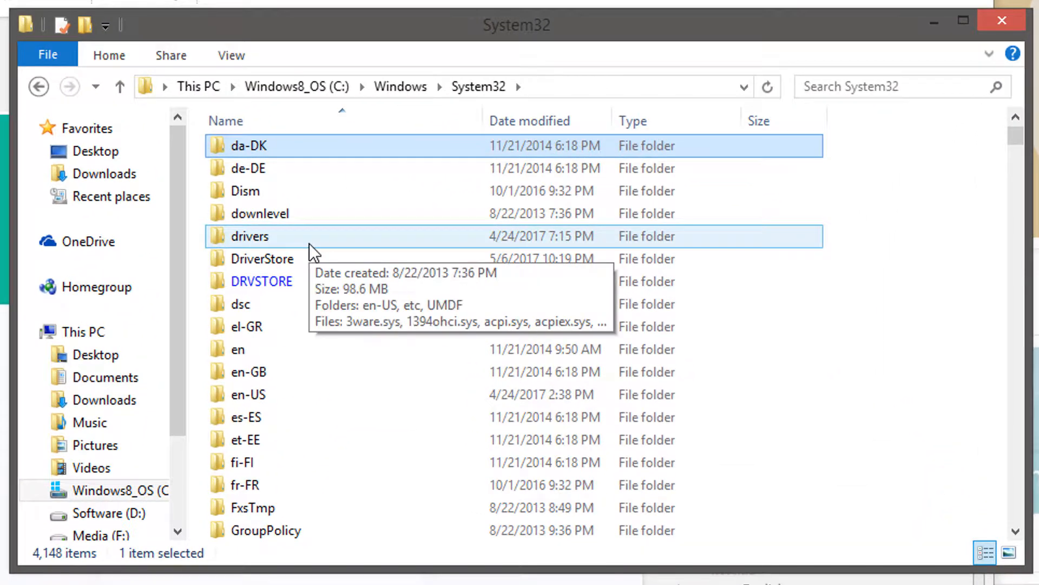
# - Go through drivers\etc and open the hosts file in Notepad
pyautogui.doubleClick(250, 236)
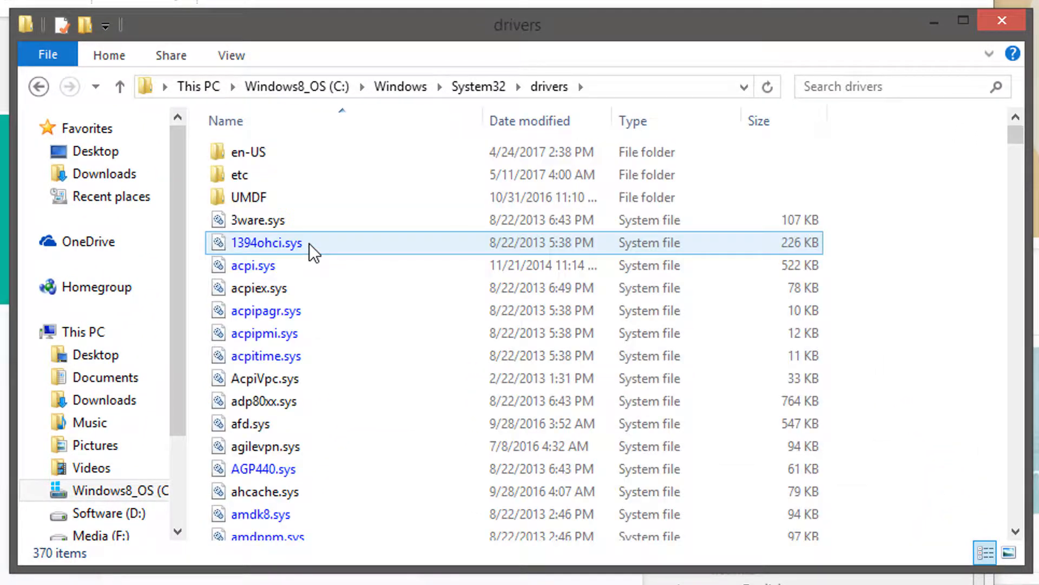
pyautogui.doubleClick(239, 175)
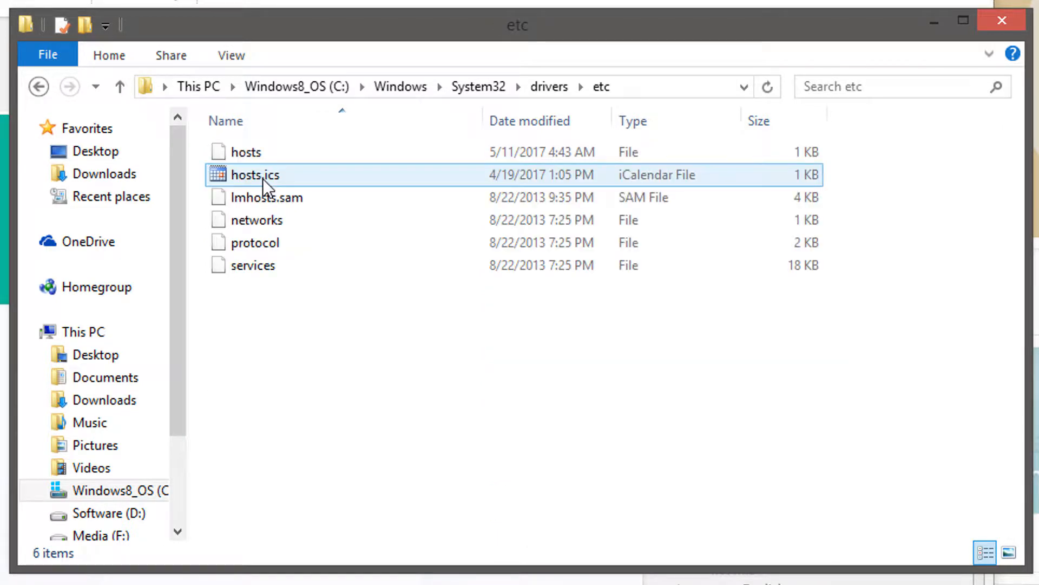
pyautogui.click(245, 151)
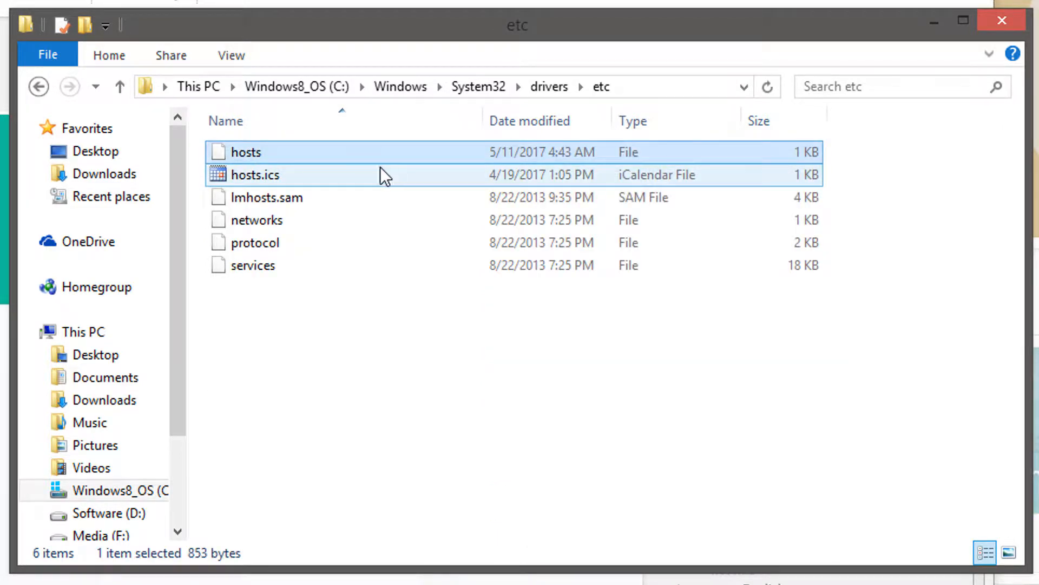
pyautogui.click(246, 152)
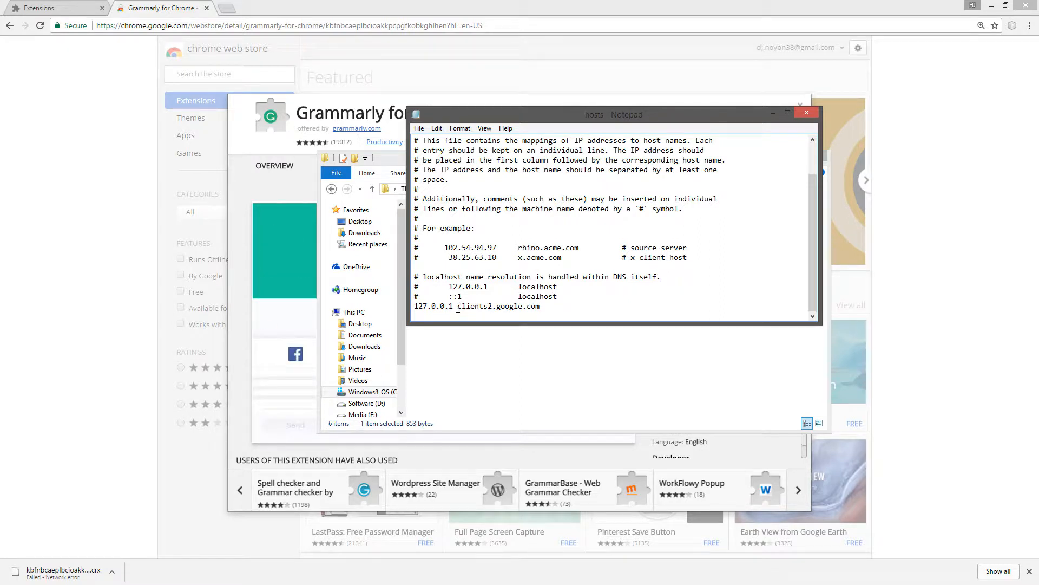
# - Select and delete the '127.0.0.1 clients2.google.com' line in the hosts file
pyautogui.doubleClick(497, 307)
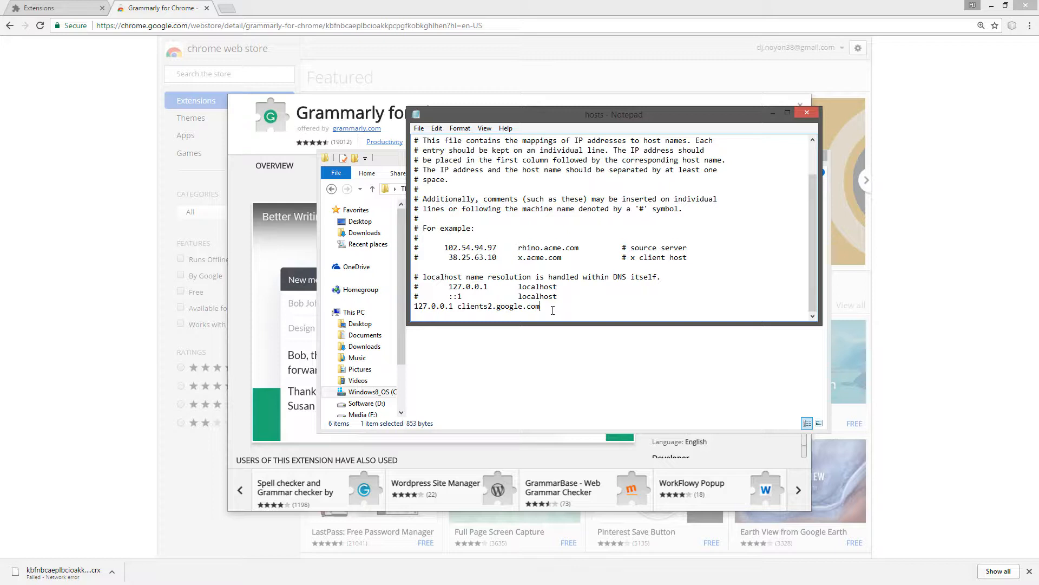
pyautogui.tripleClick(476, 307)
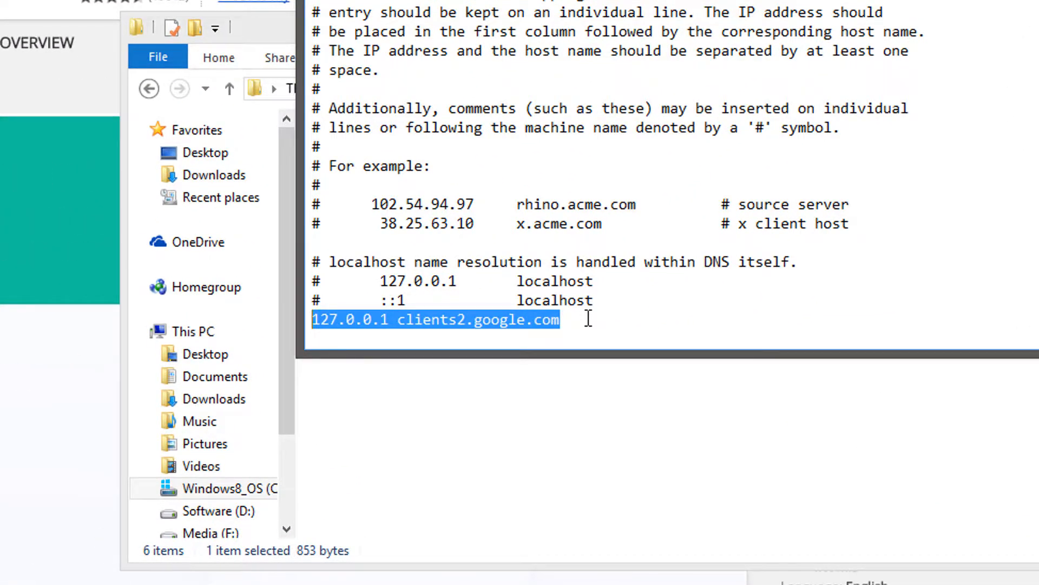
pyautogui.press('Delete')
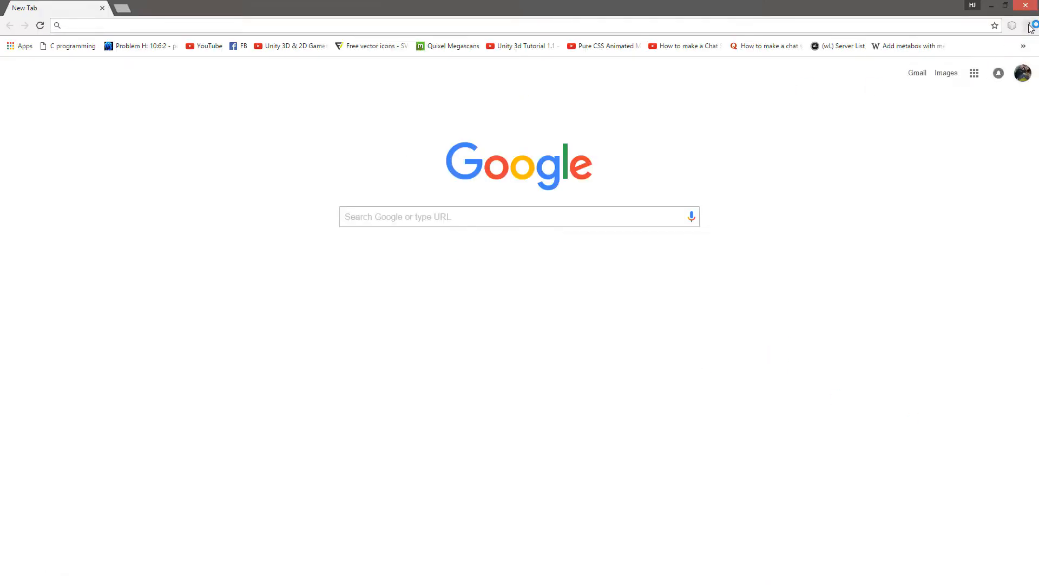
# - Return through Settings and Extensions to the Chrome Web Store catalog
pyautogui.click(1030, 25)
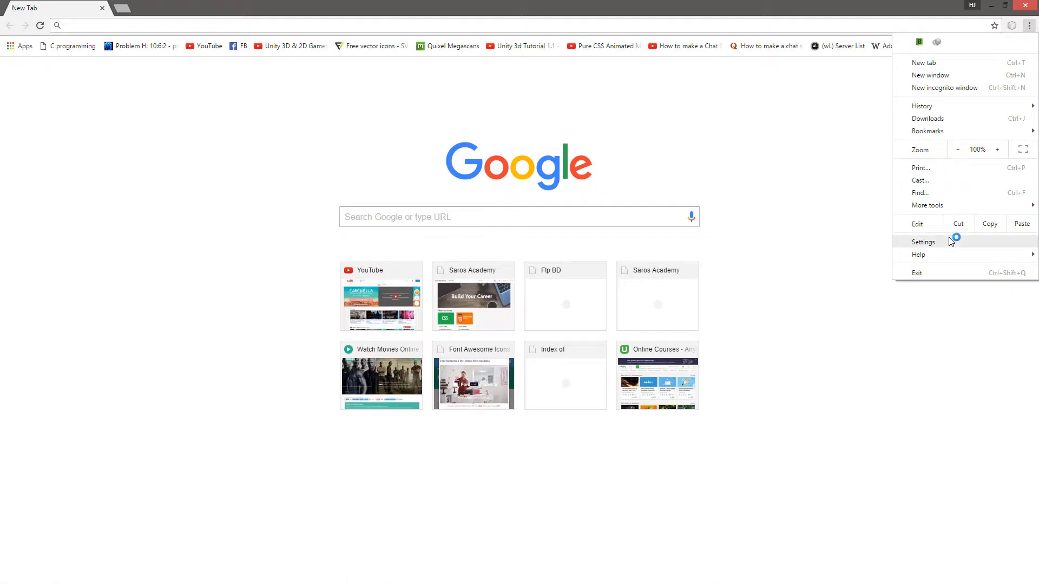
pyautogui.click(923, 241)
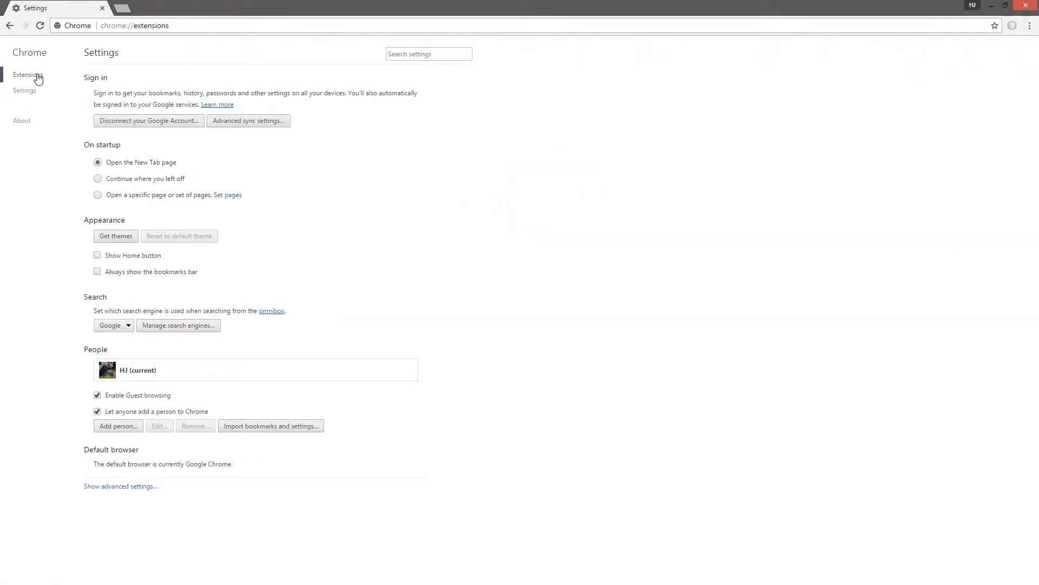
pyautogui.click(27, 74)
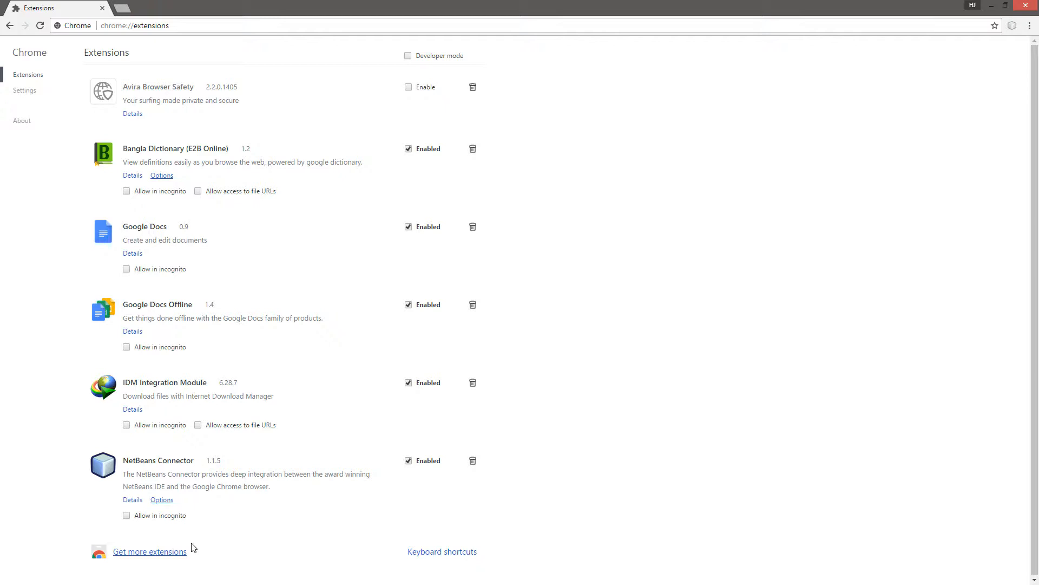
pyautogui.click(150, 551)
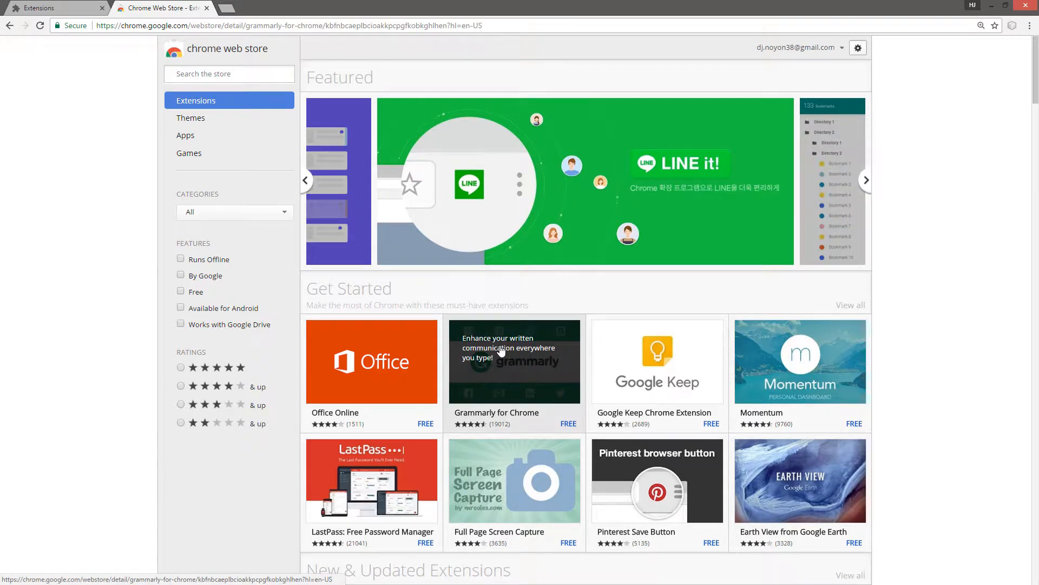
# - Add Grammarly for Chrome successfully, then go back to the store listing
pyautogui.click(514, 361)
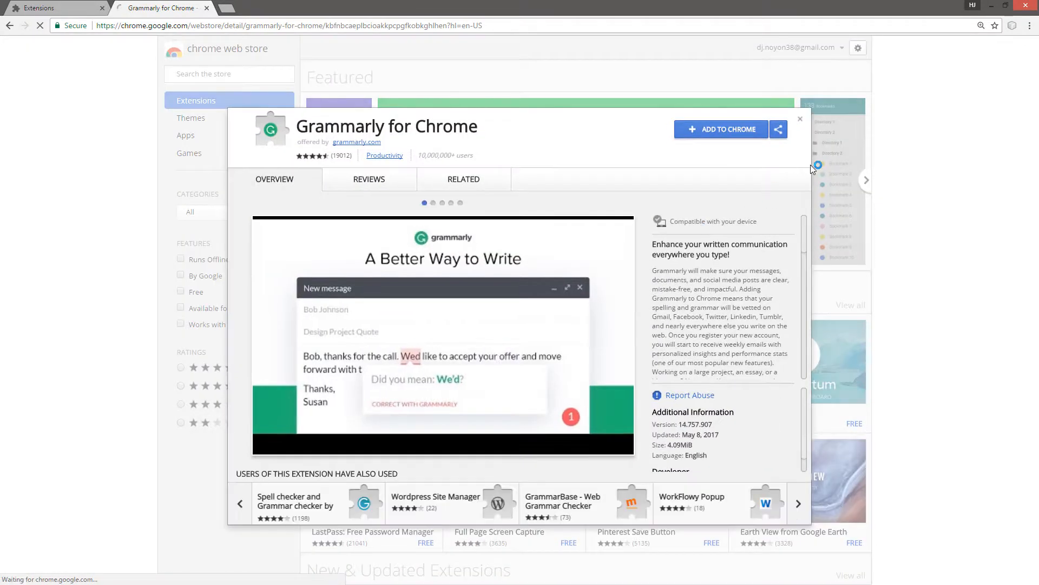
pyautogui.click(722, 130)
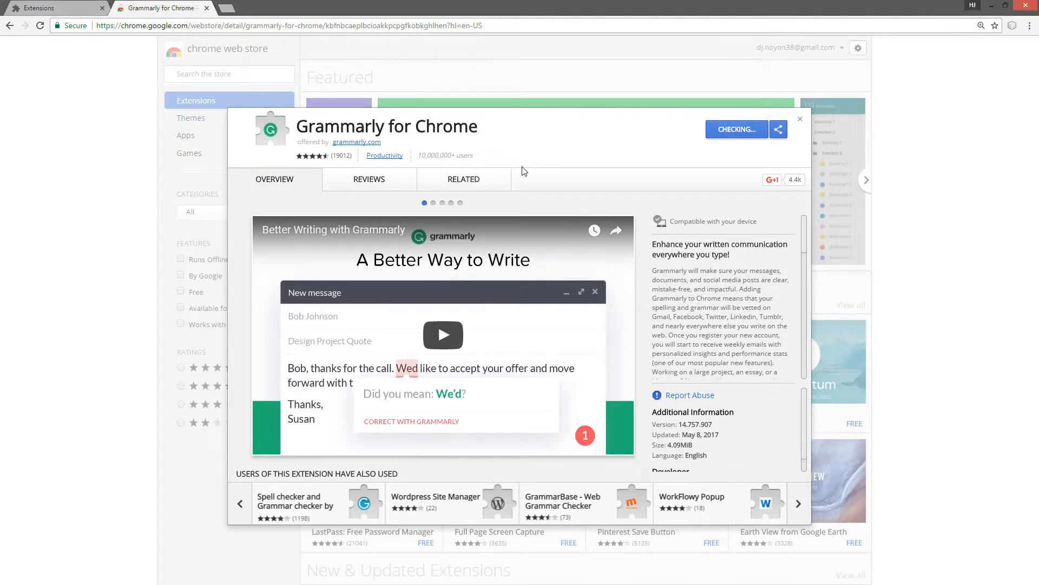
pyautogui.click(433, 203)
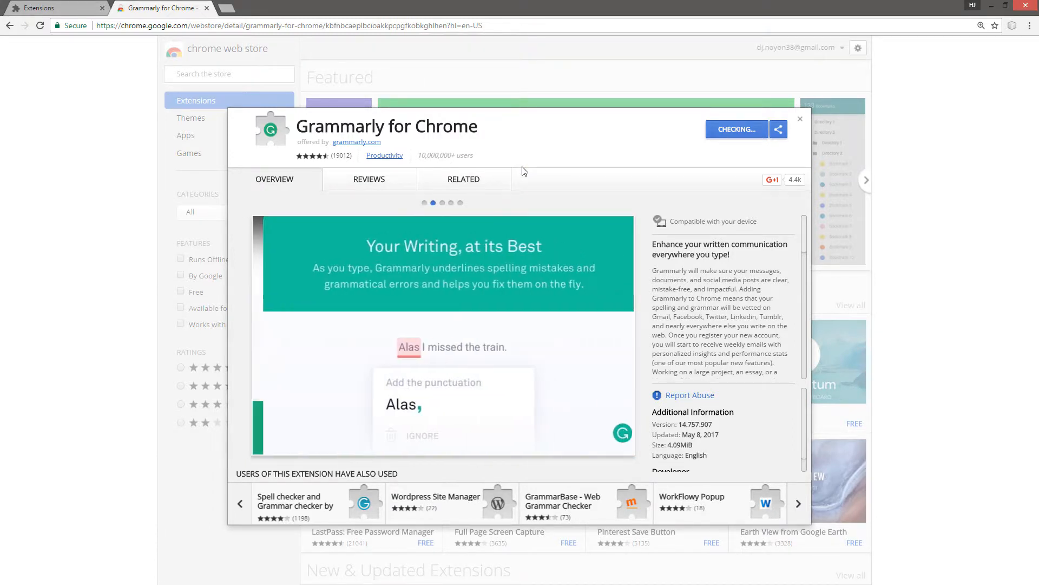
pyautogui.click(735, 130)
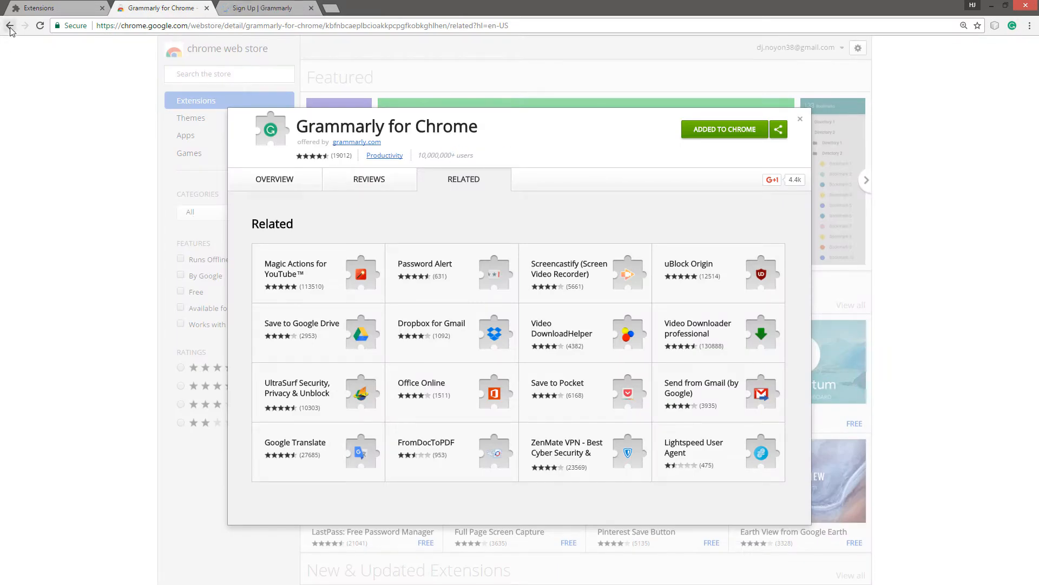
pyautogui.click(274, 179)
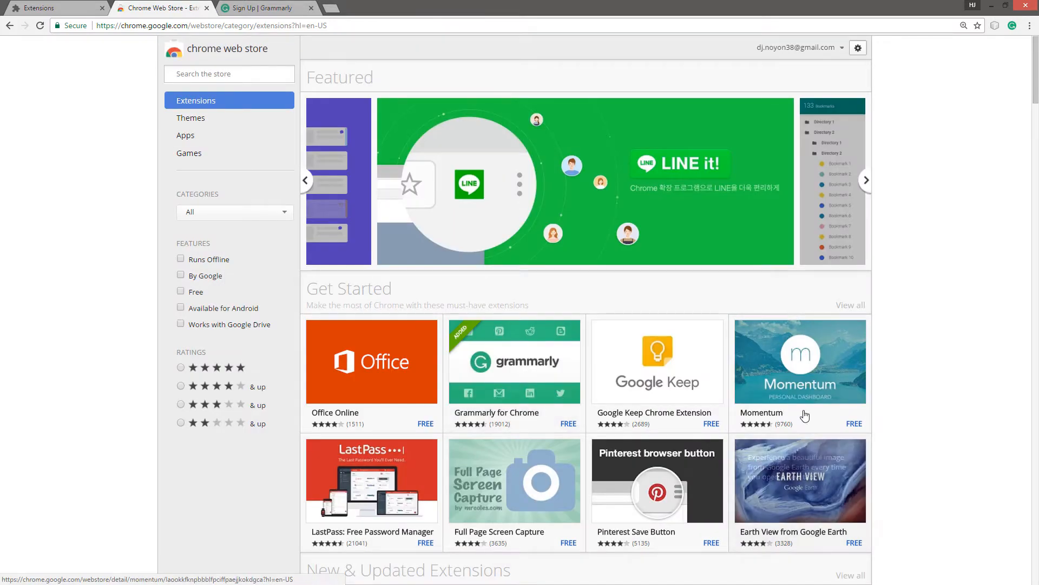
# - Open the Google Keep Chrome Extension listing and add it to Chrome
pyautogui.click(656, 362)
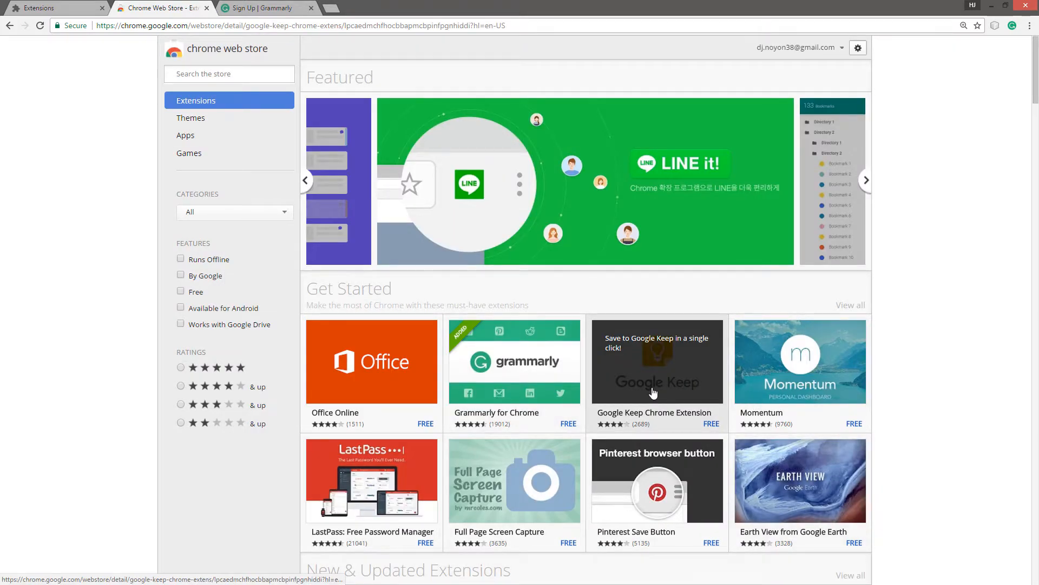
pyautogui.click(655, 361)
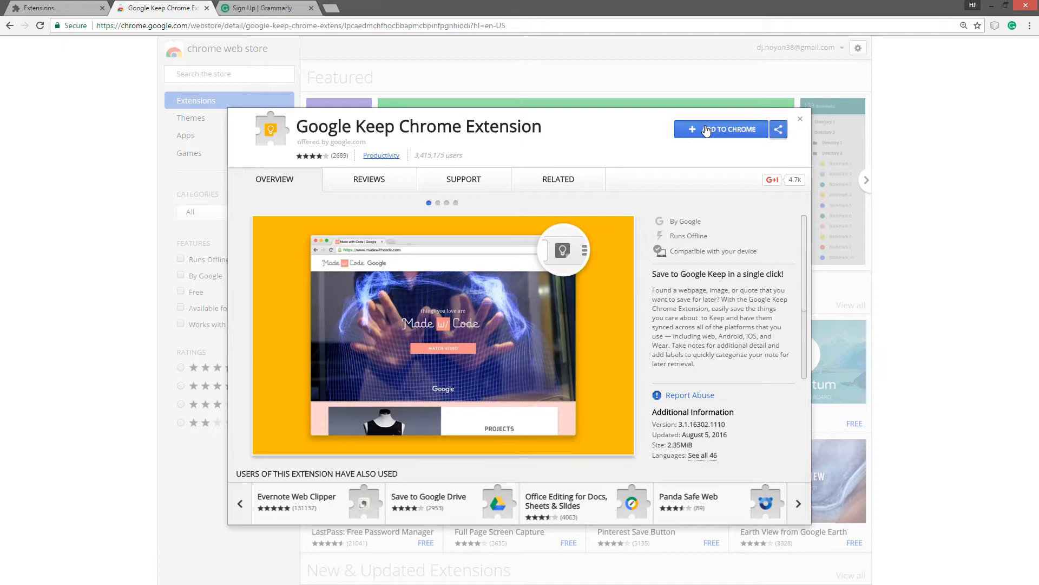
pyautogui.click(721, 130)
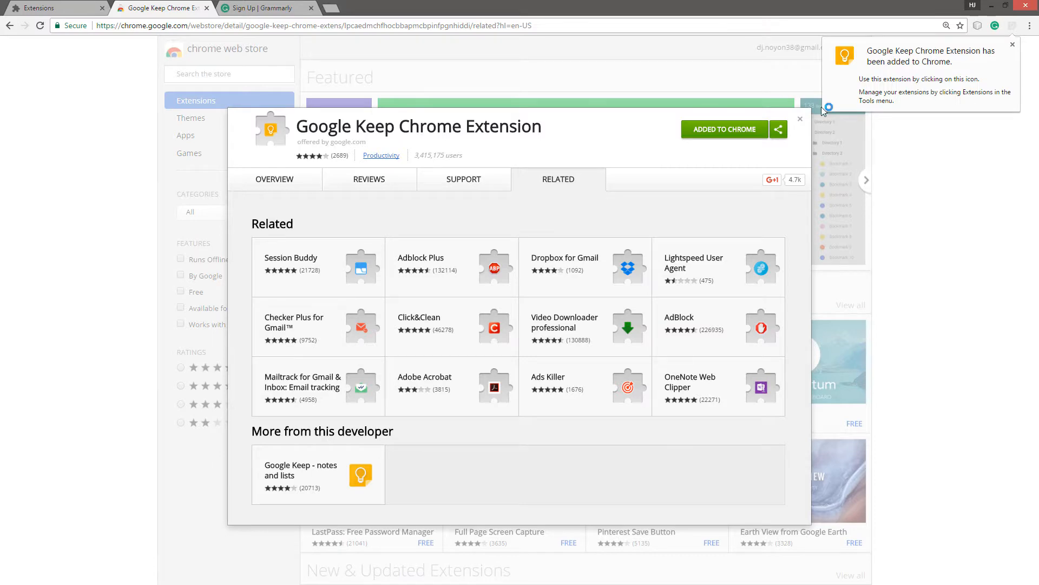
pyautogui.moveTo(874, 124)
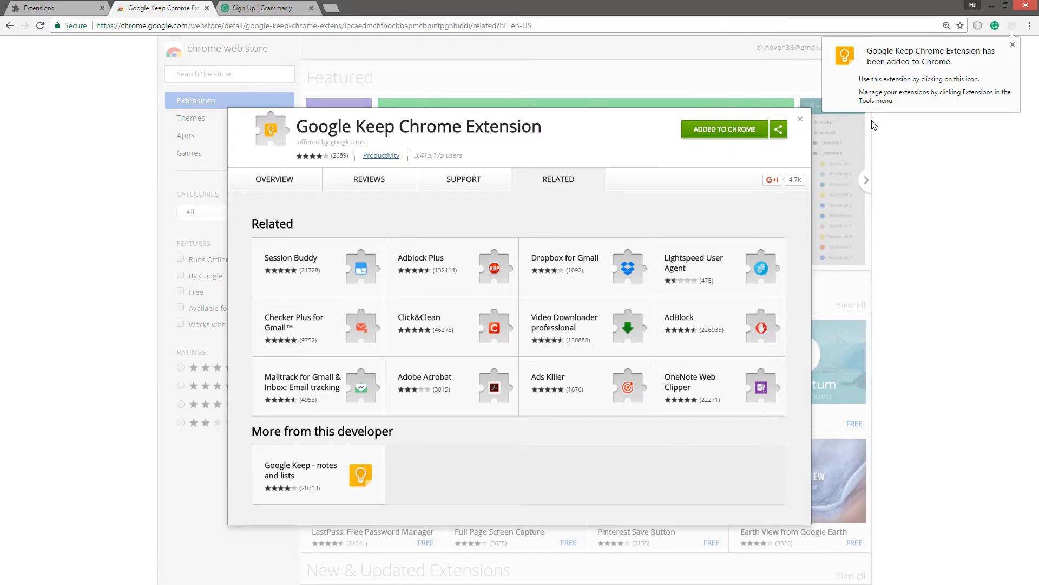